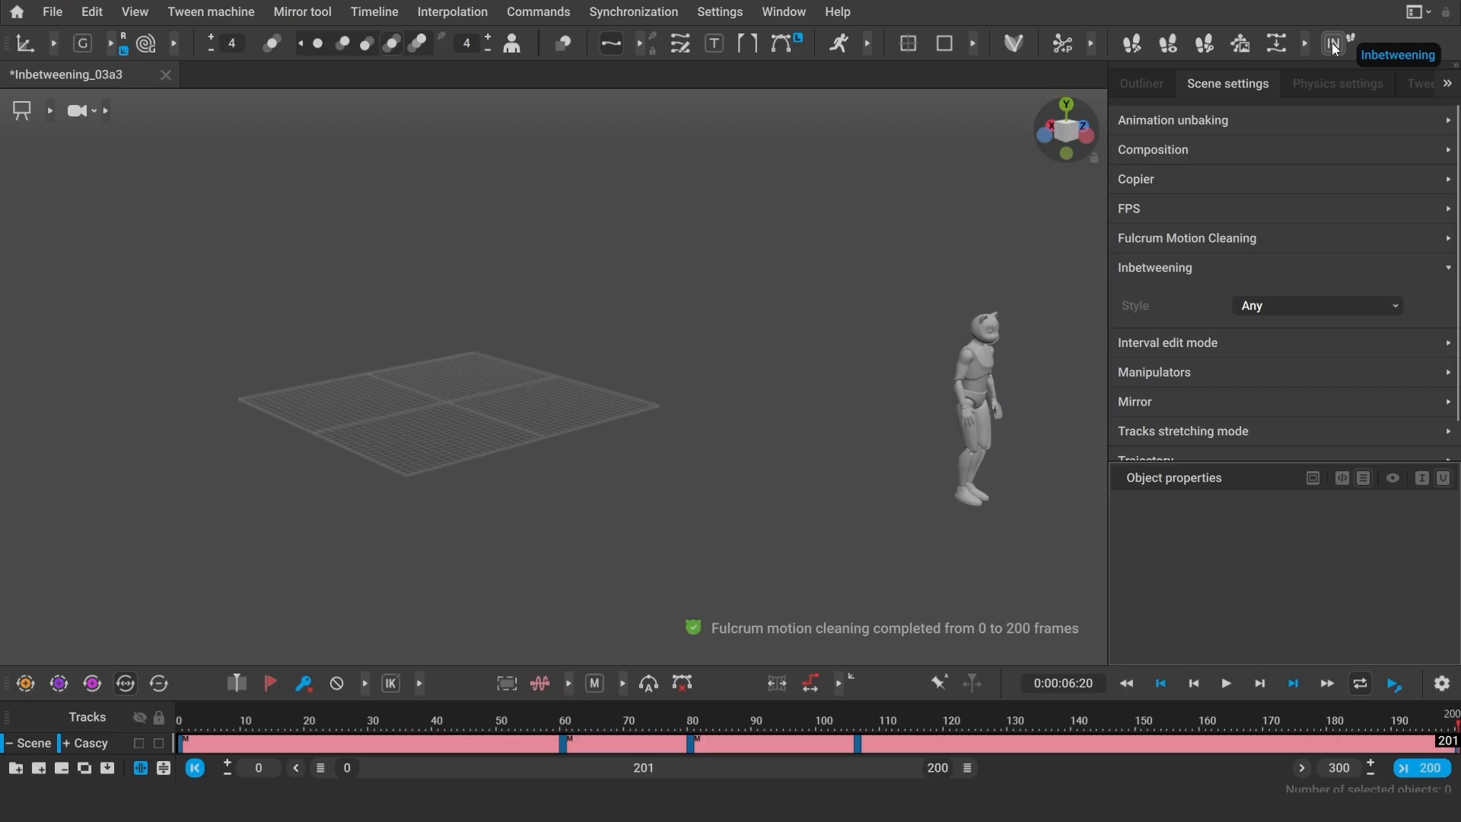
- Generate inbetweens across the 200 frames, play them back, and snap the jump to physics
click(1225, 683)
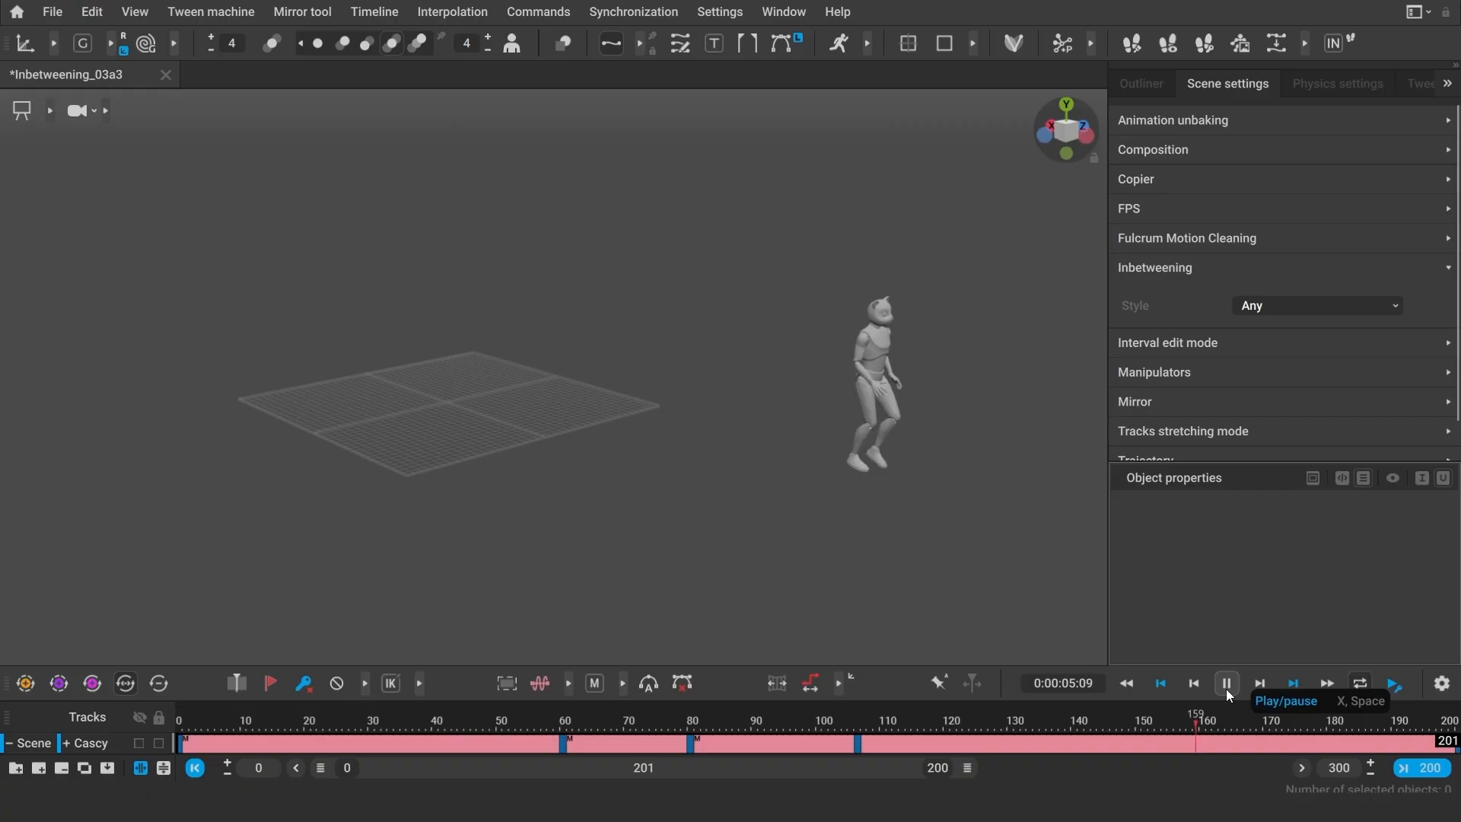
click(1226, 683)
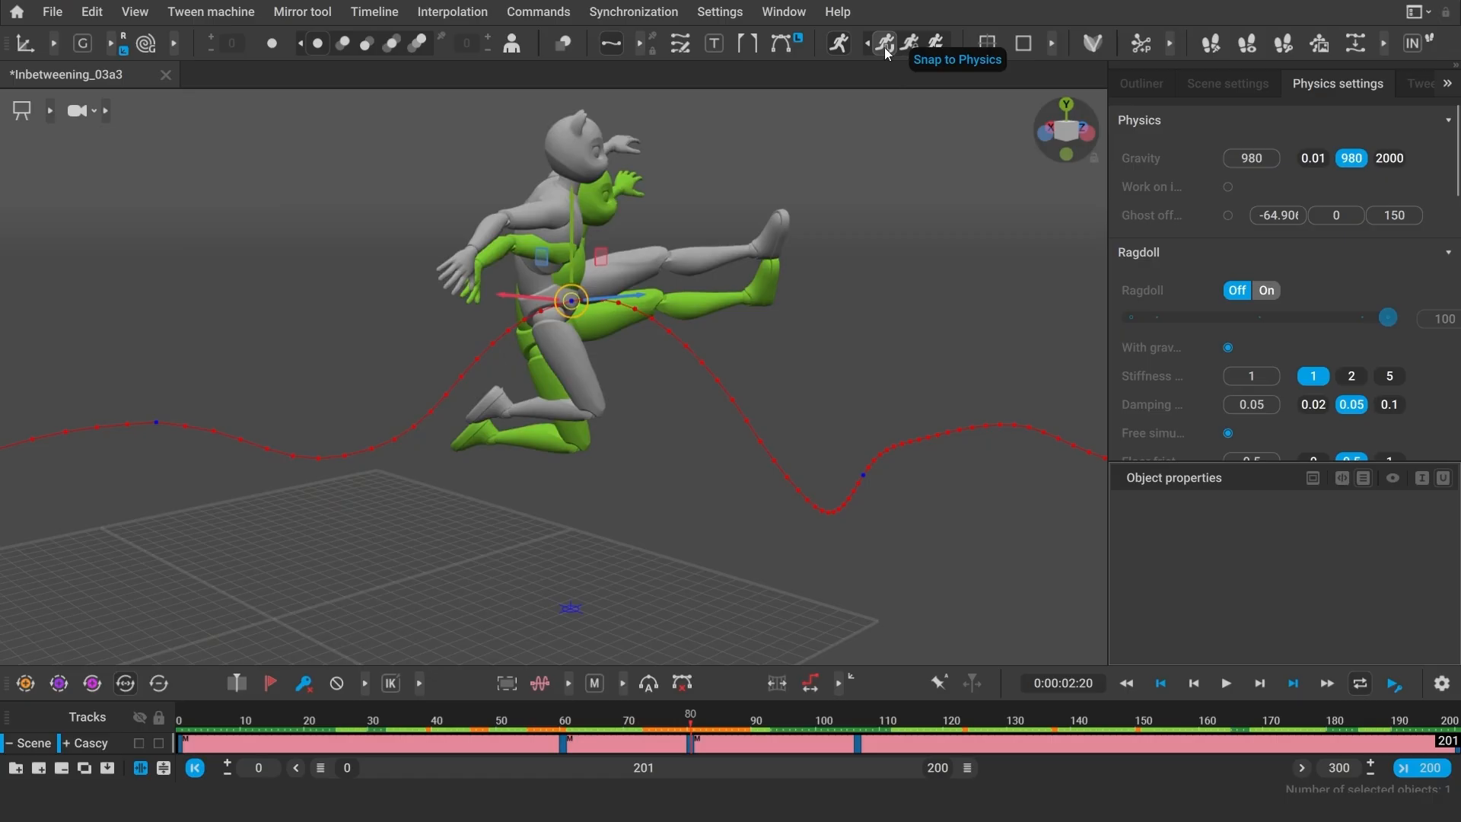
click(1225, 684)
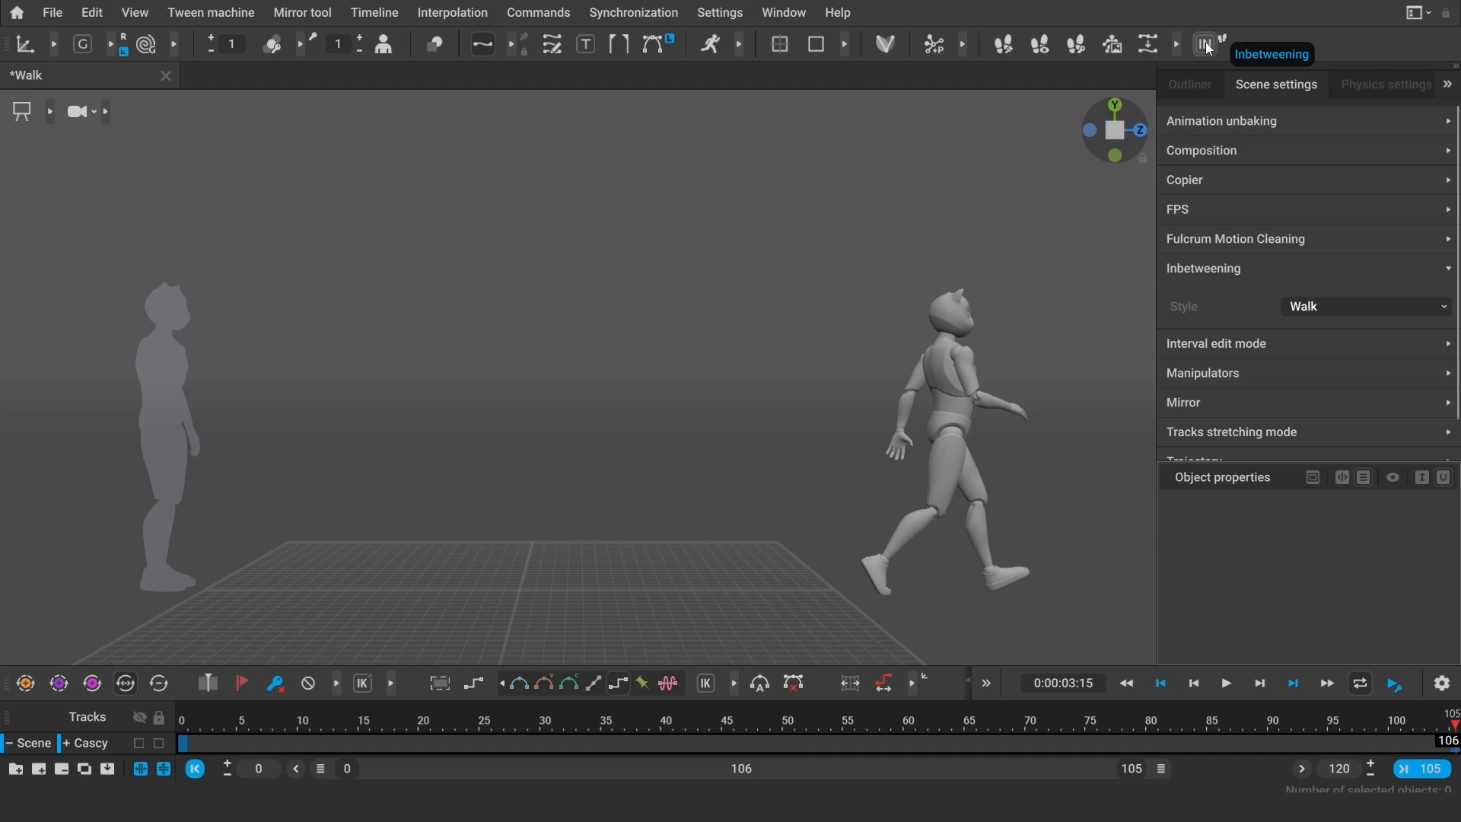
- Generate Walk-style inbetweens in the Walk scene and Run-style inbetweens in the Run scene
click(1225, 683)
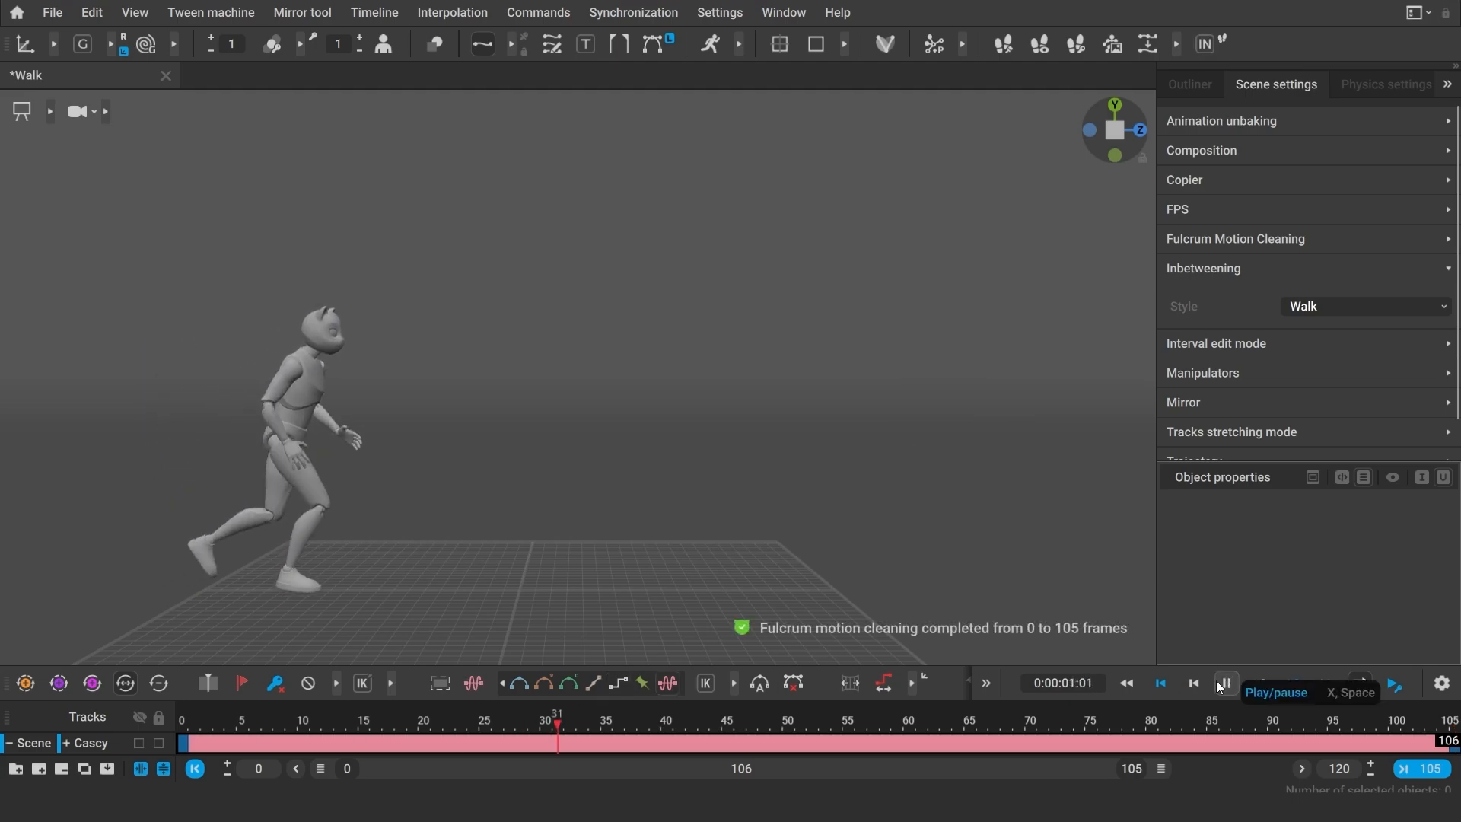
click(1224, 683)
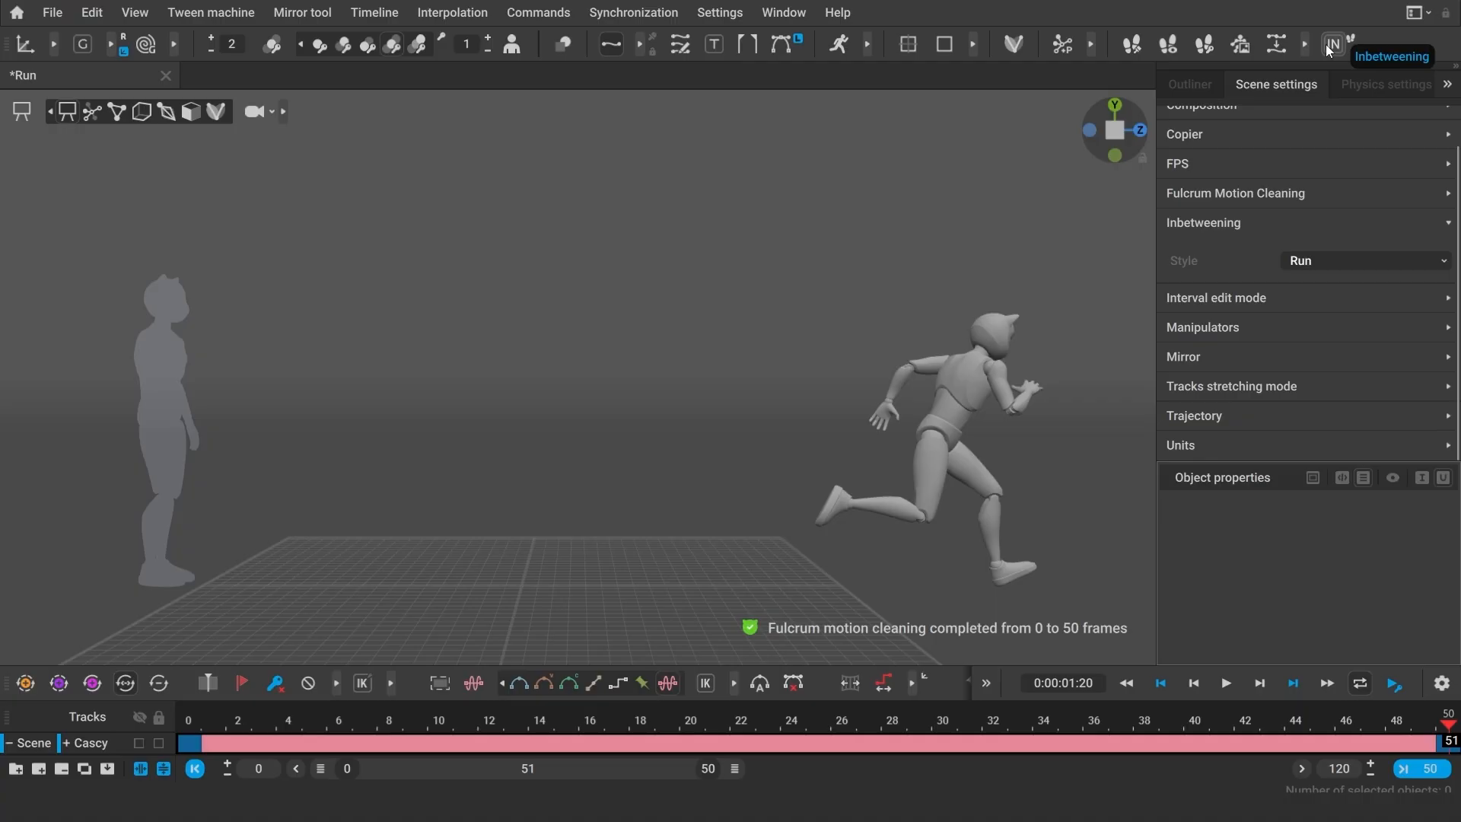
click(1225, 684)
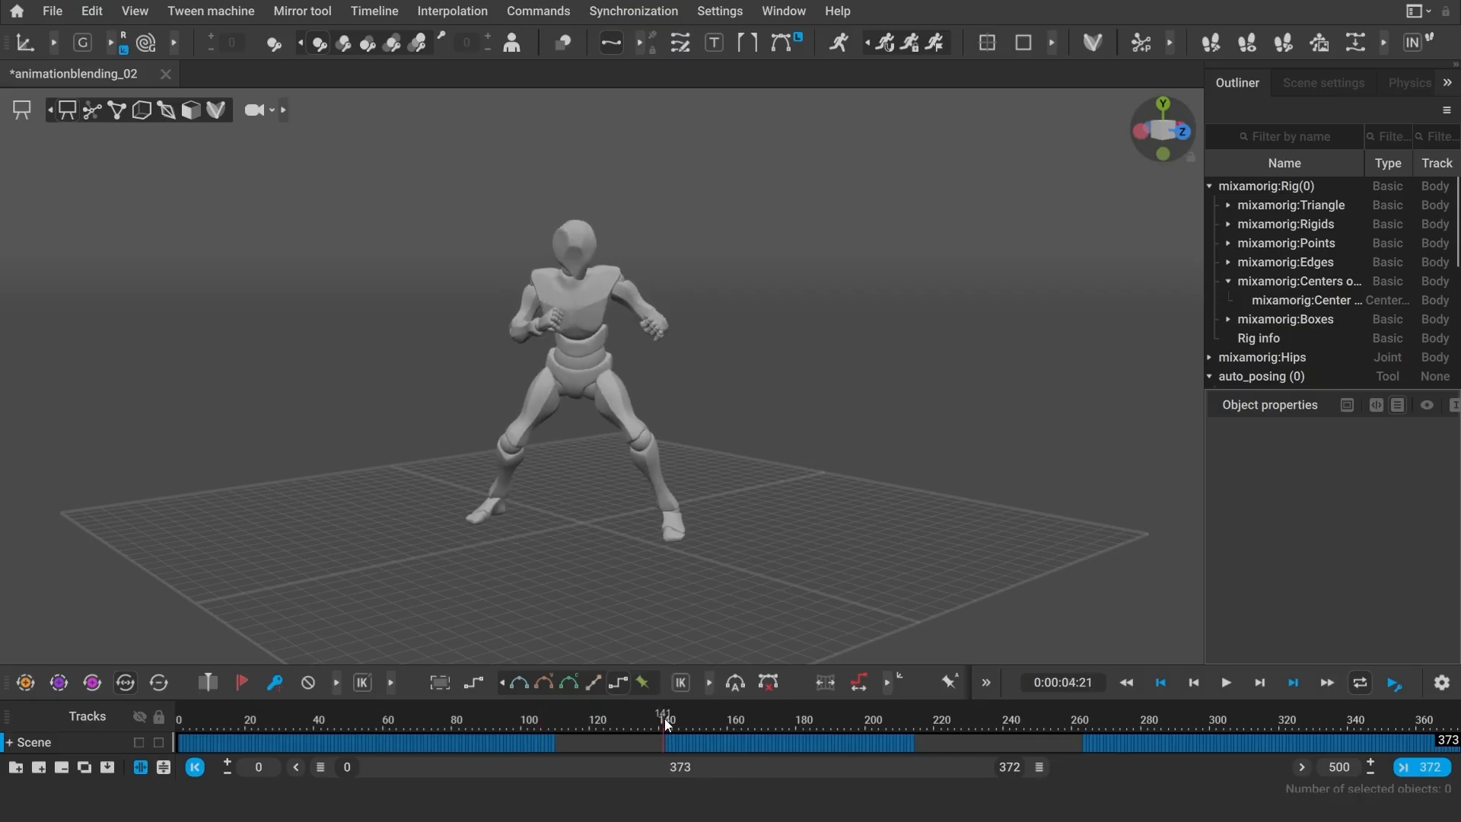
- Check poses at frames 141 and 216, then select both clip gaps and fill them with inbetweens
click(922, 726)
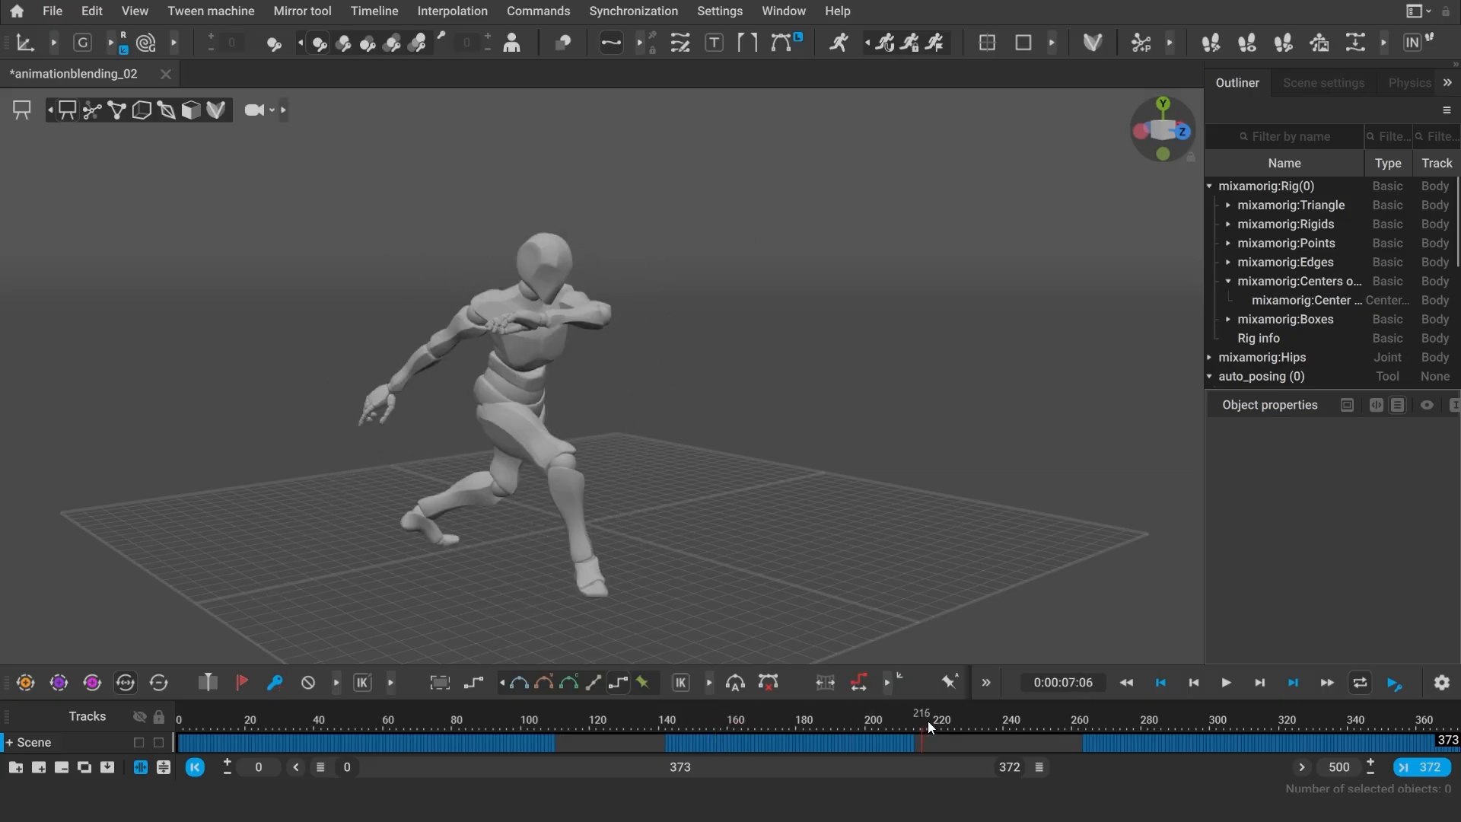
click(555, 736)
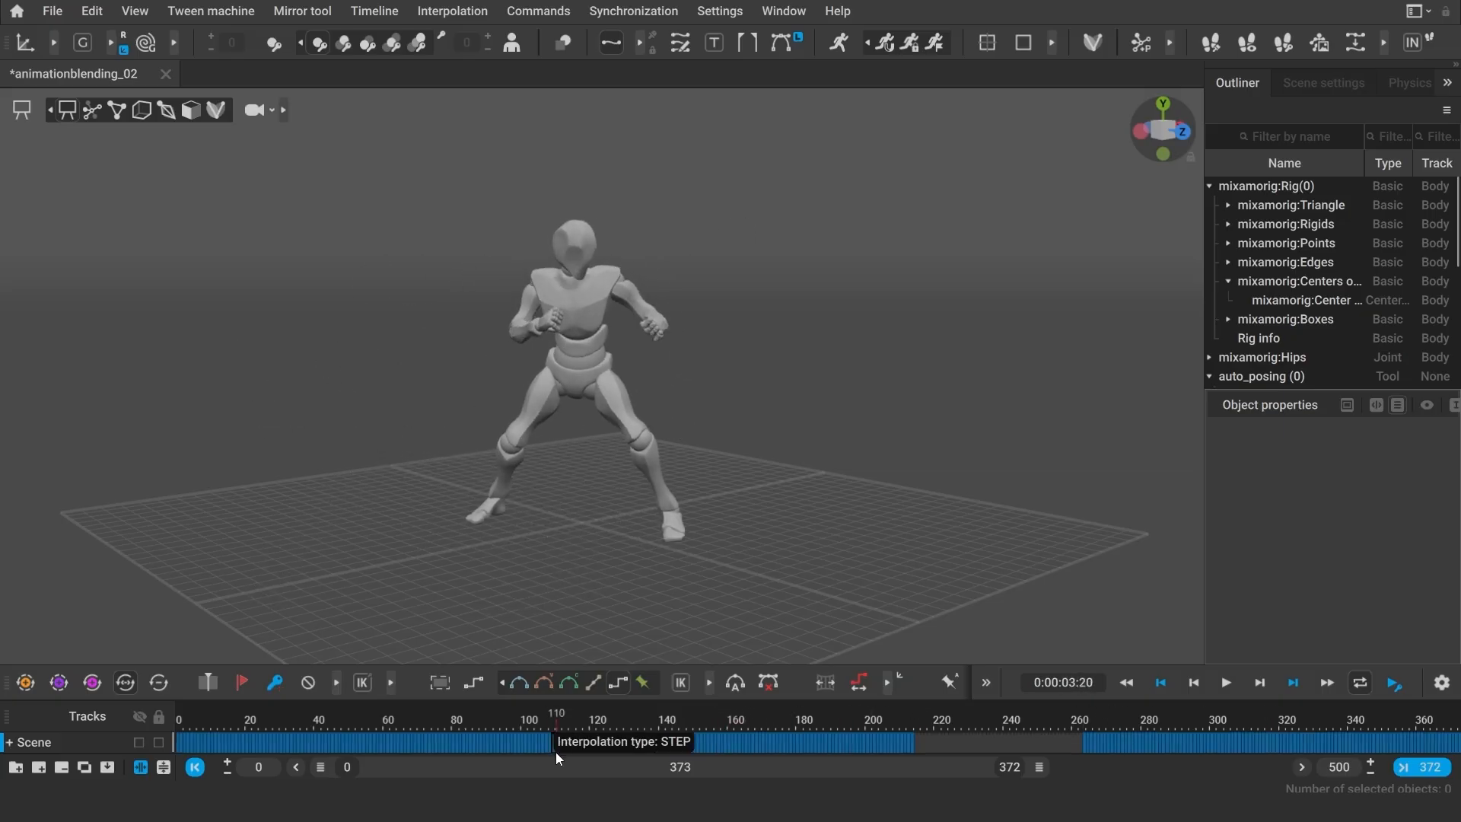
click(1413, 42)
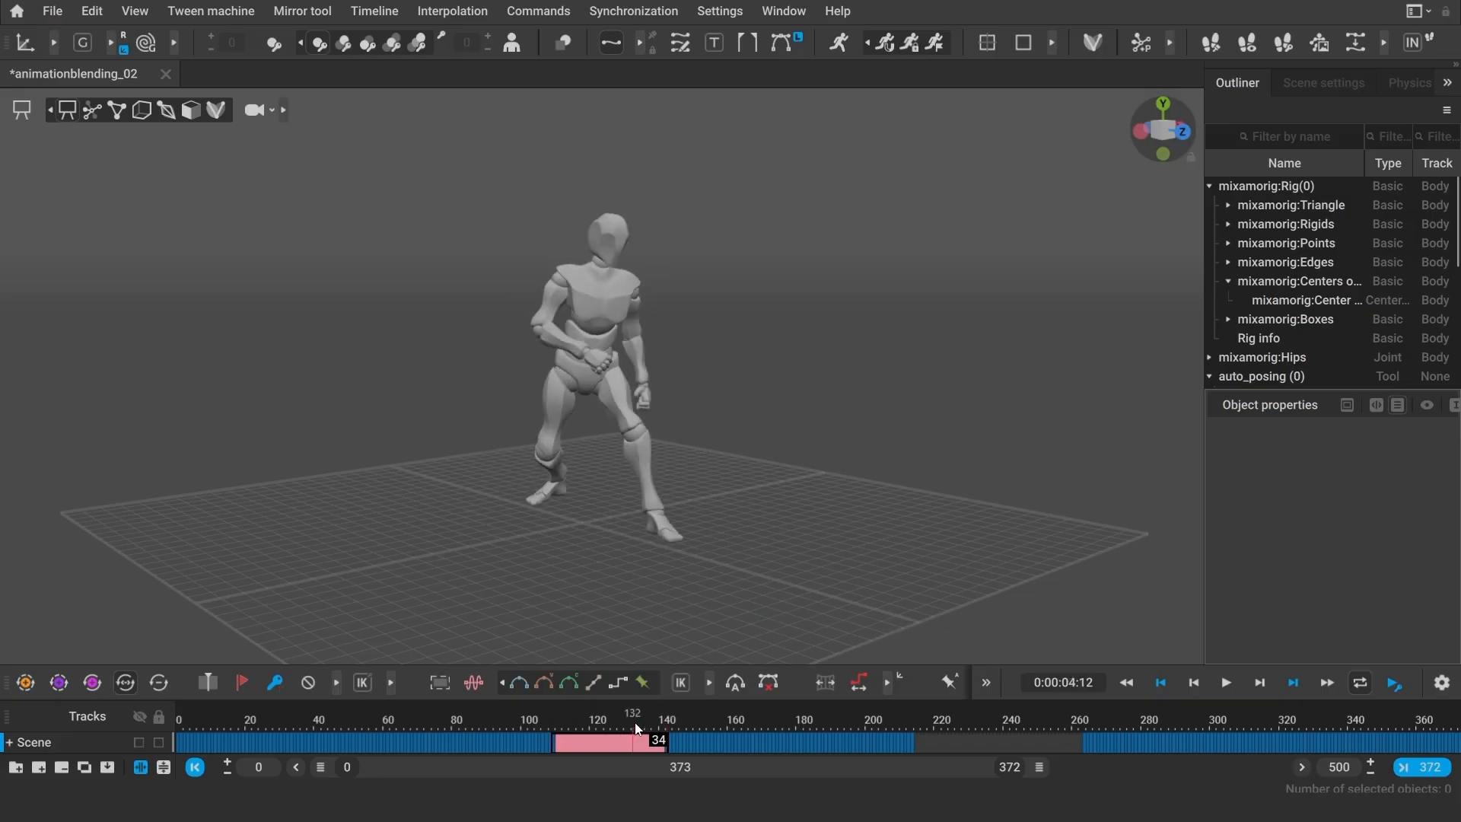
click(938, 740)
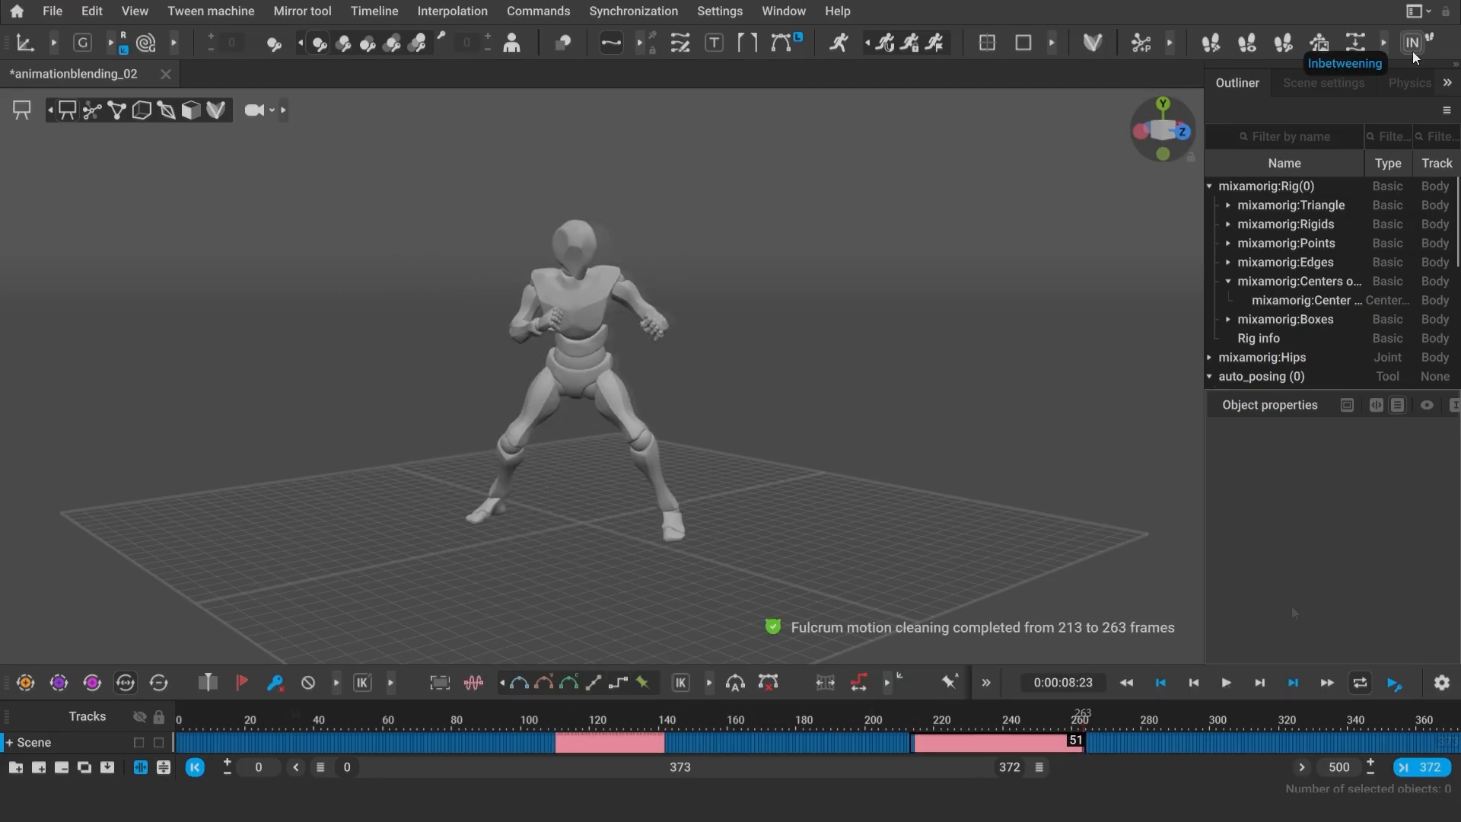
click(1225, 683)
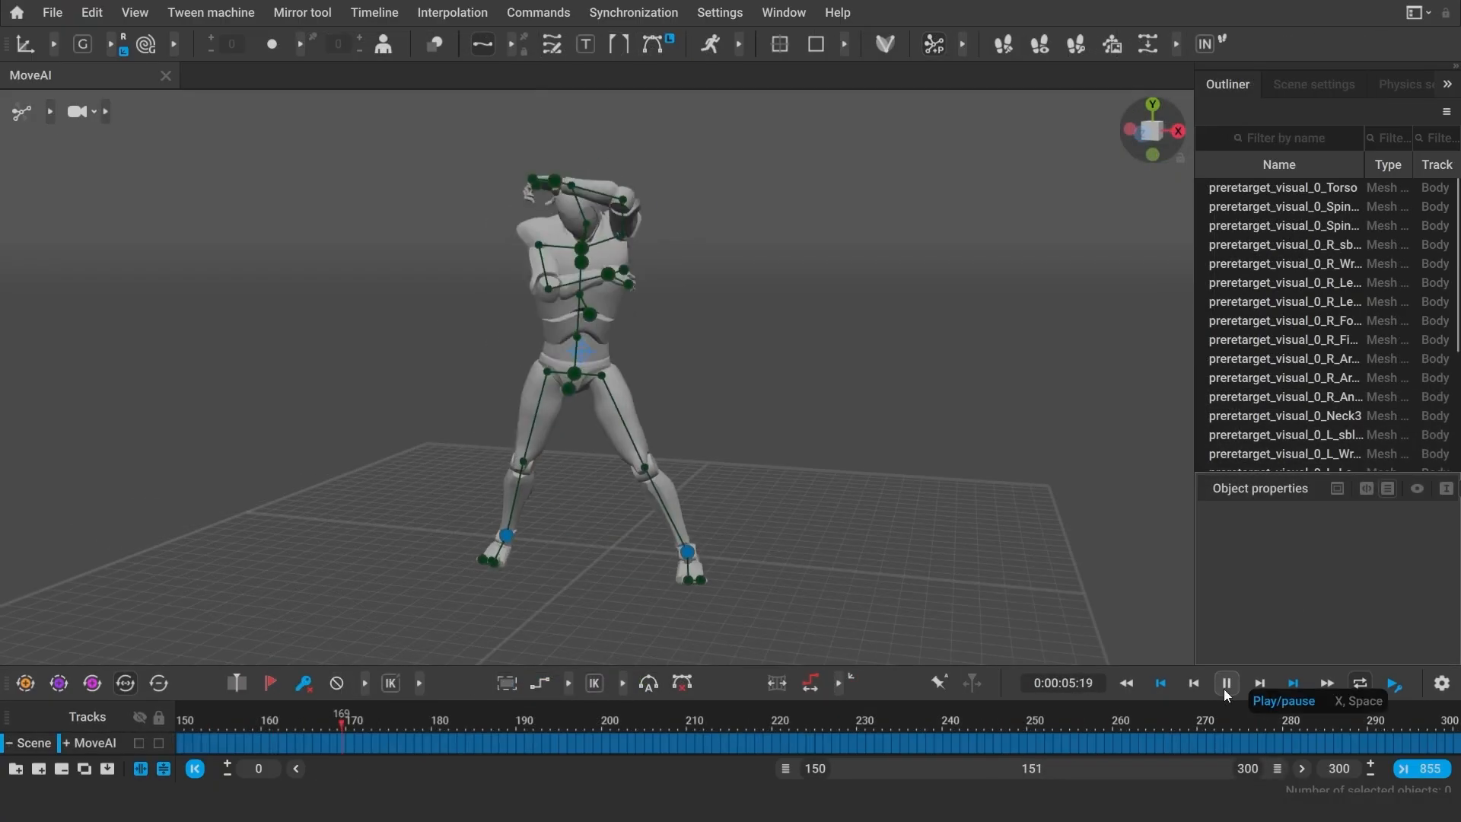
- Stop the MoveAI dance mocap playback after previewing it
click(1225, 684)
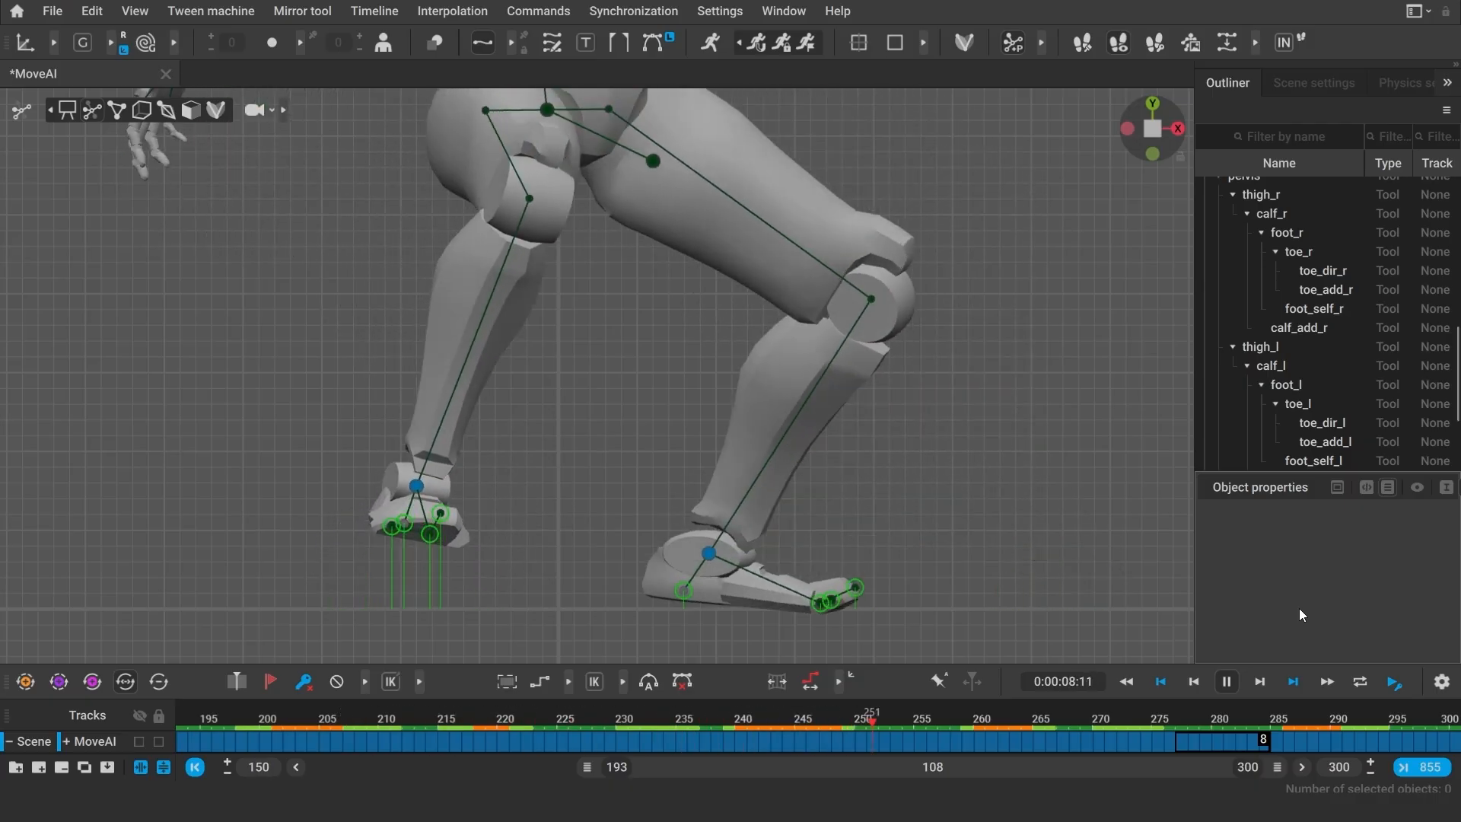
- Inspect the feet at frame 226 and apply Fulcrum Motion Cleaning to frames 193–300
click(1001, 718)
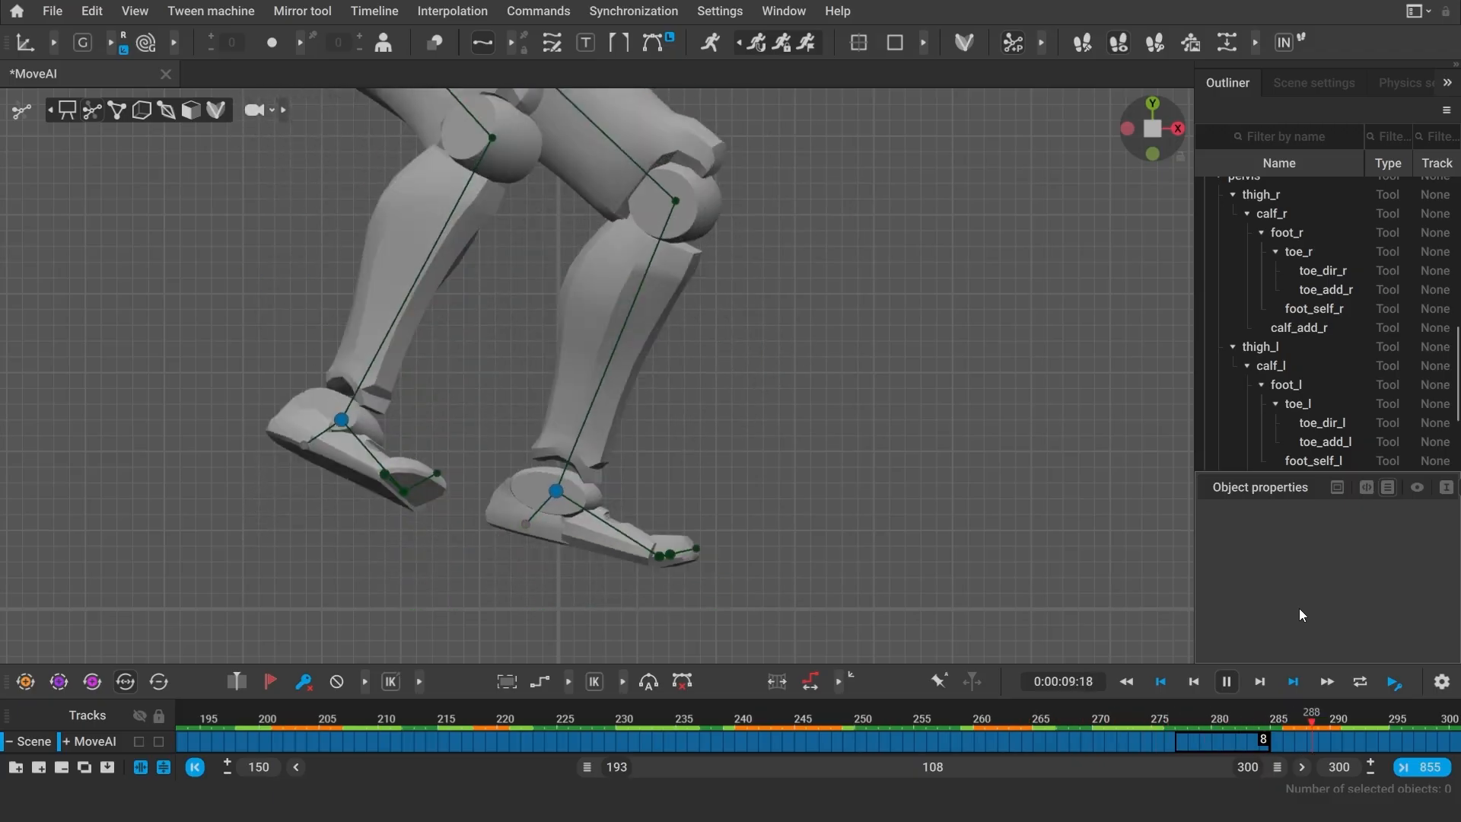
click(575, 718)
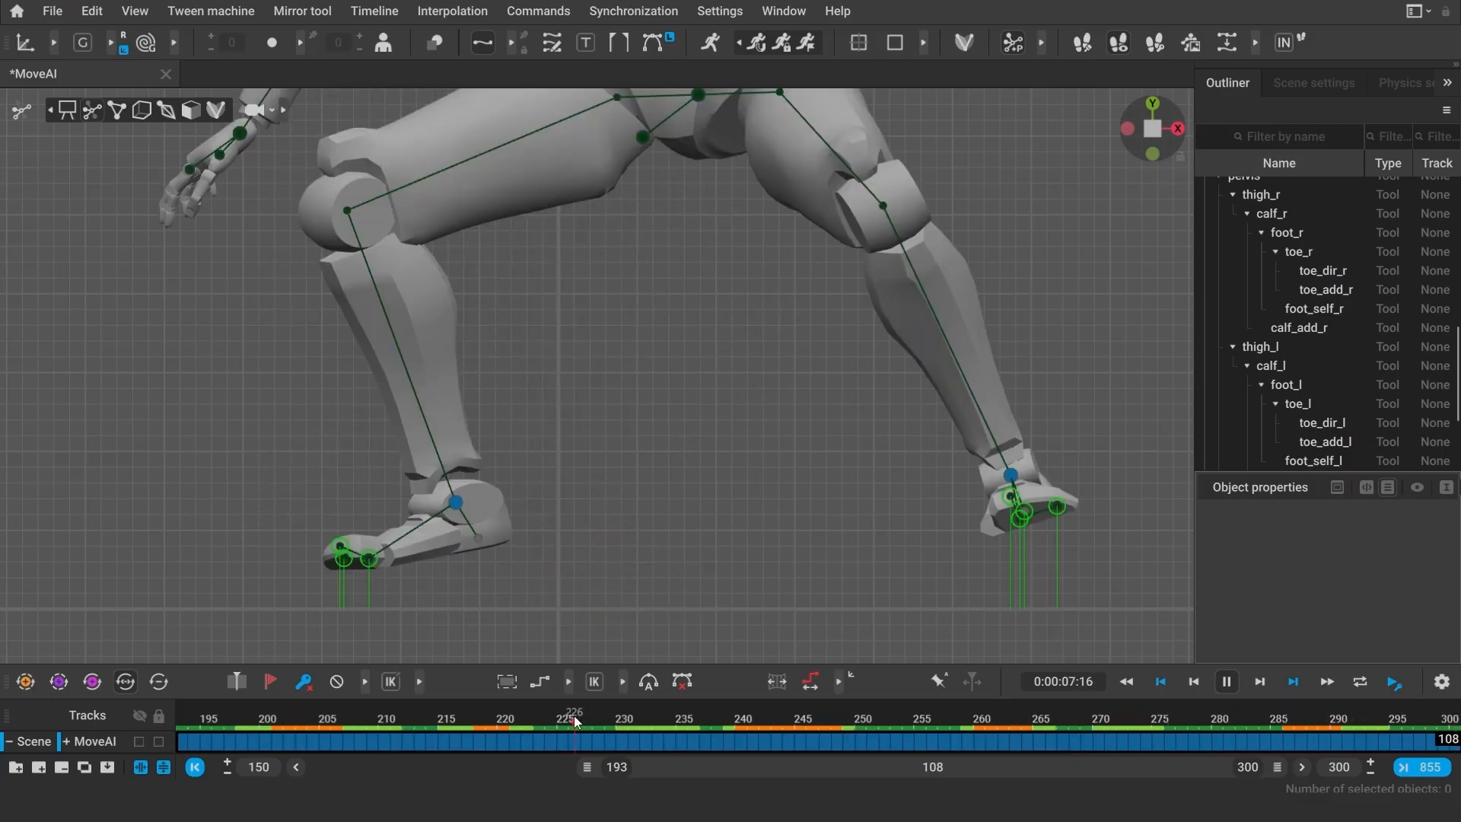
click(552, 719)
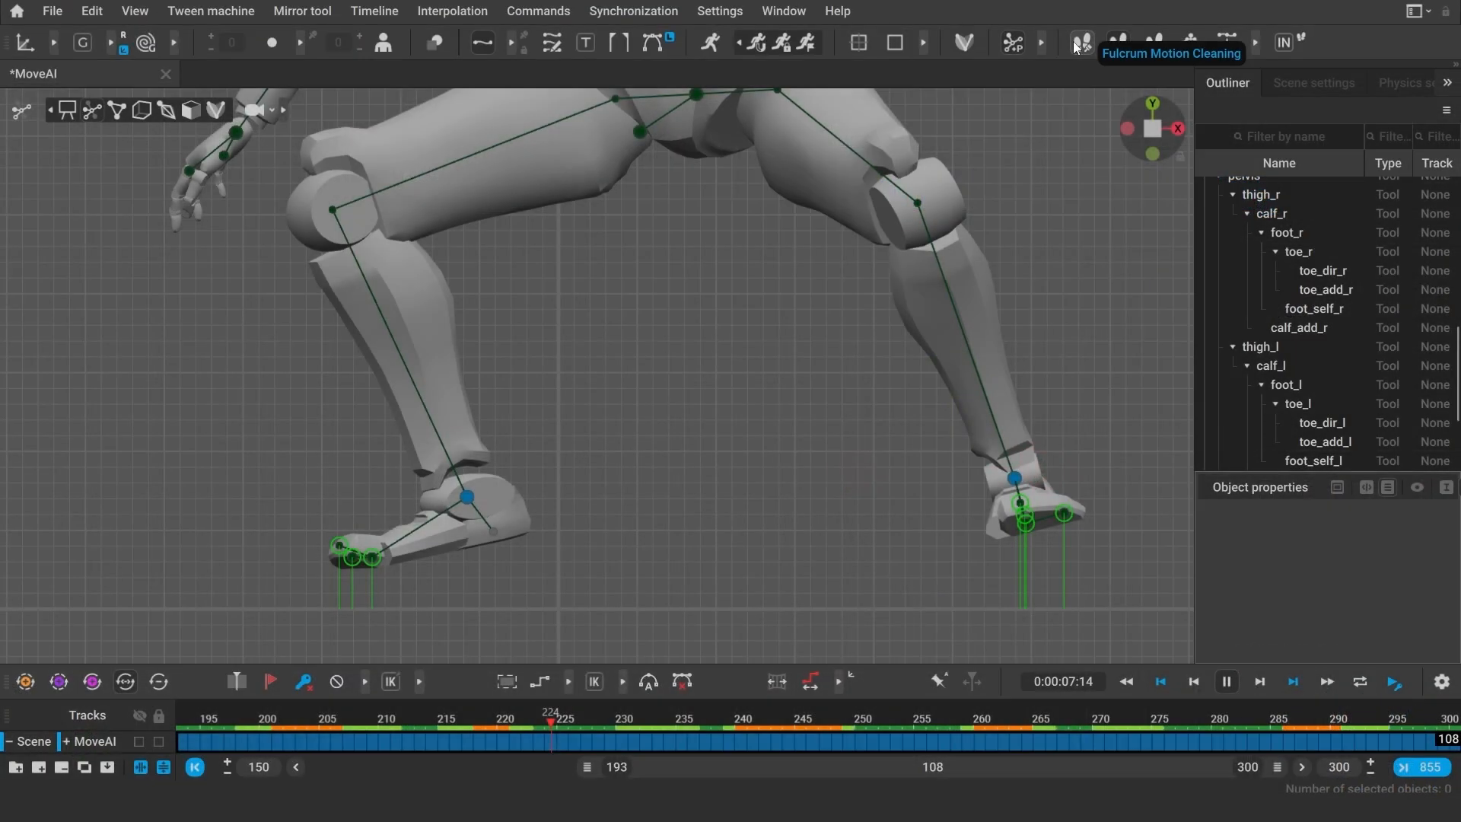
click(1078, 43)
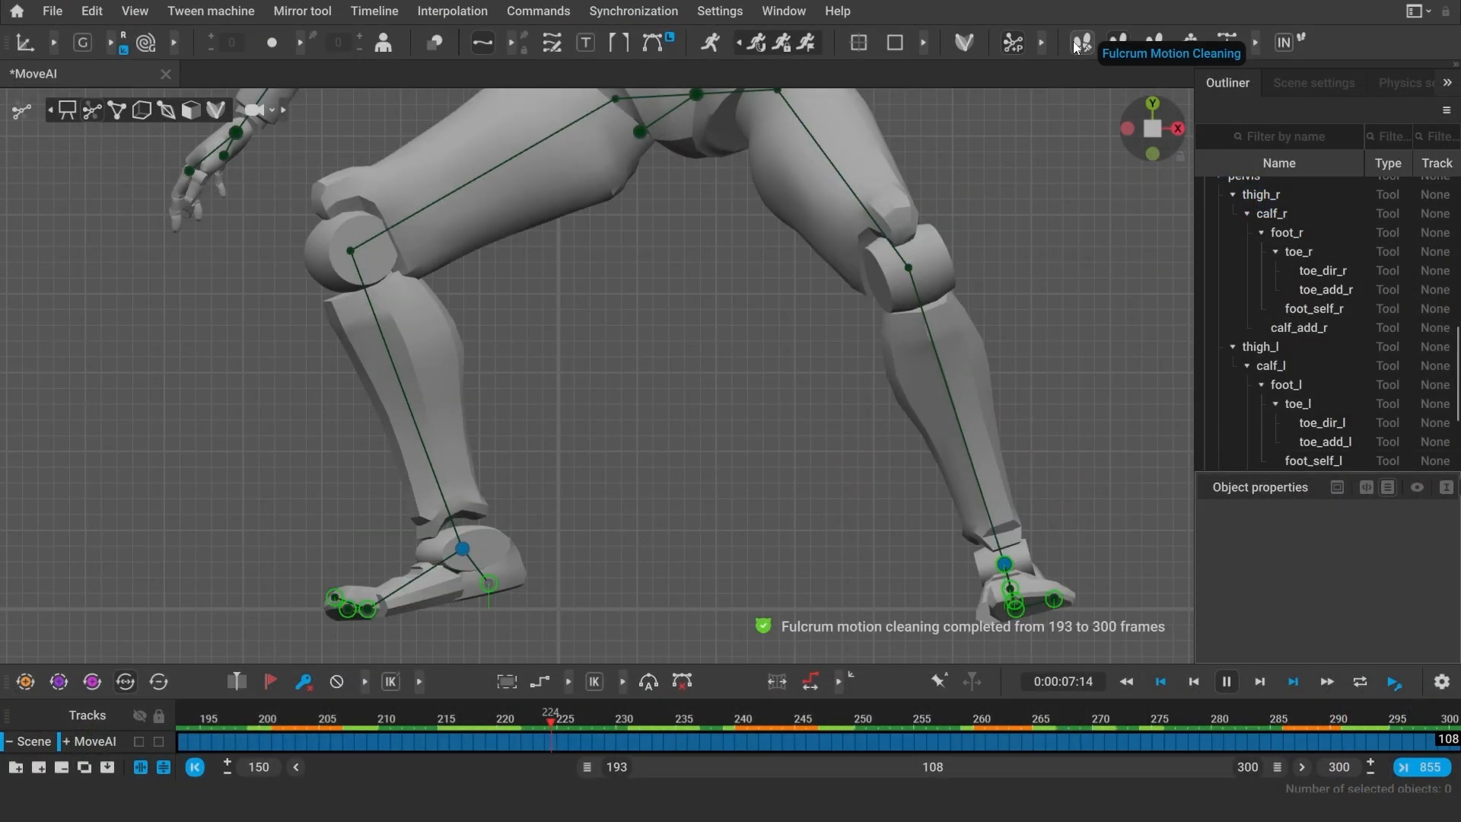
click(324, 718)
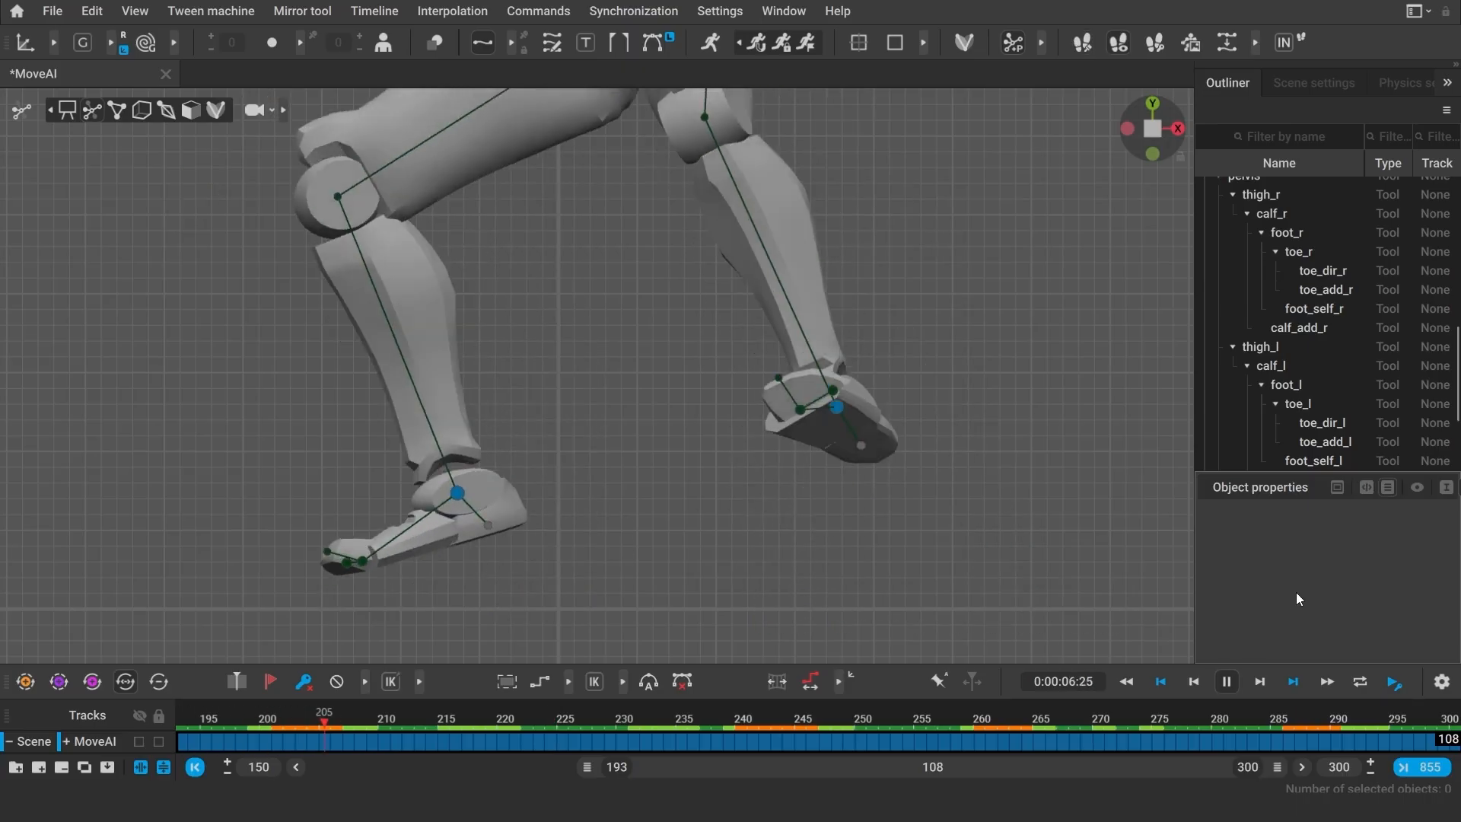
click(1047, 723)
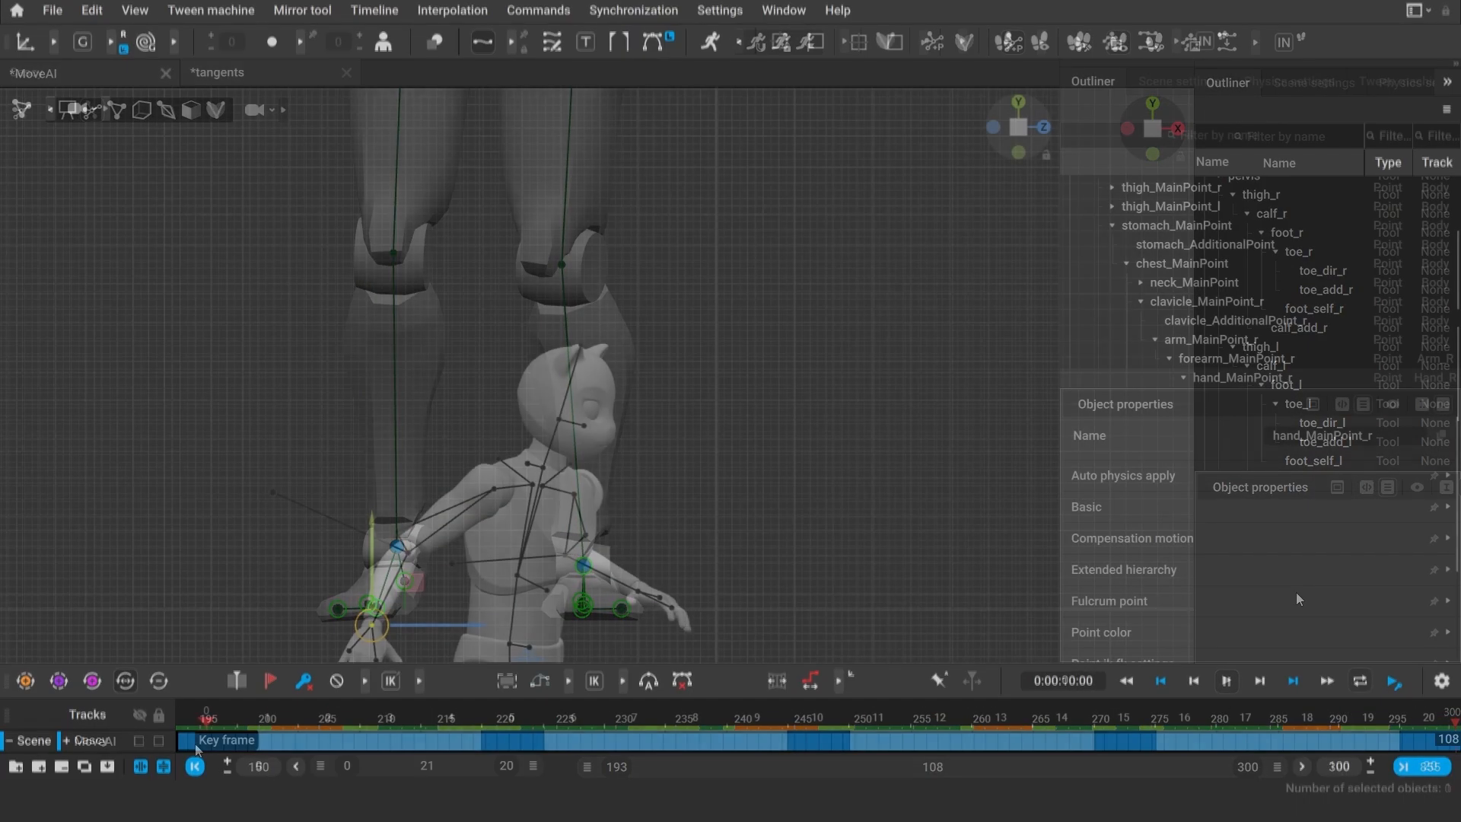
- Enable Trajectory edit mode and tangent display for hand_MainPoint_r, then select a tangent handle
click(552, 41)
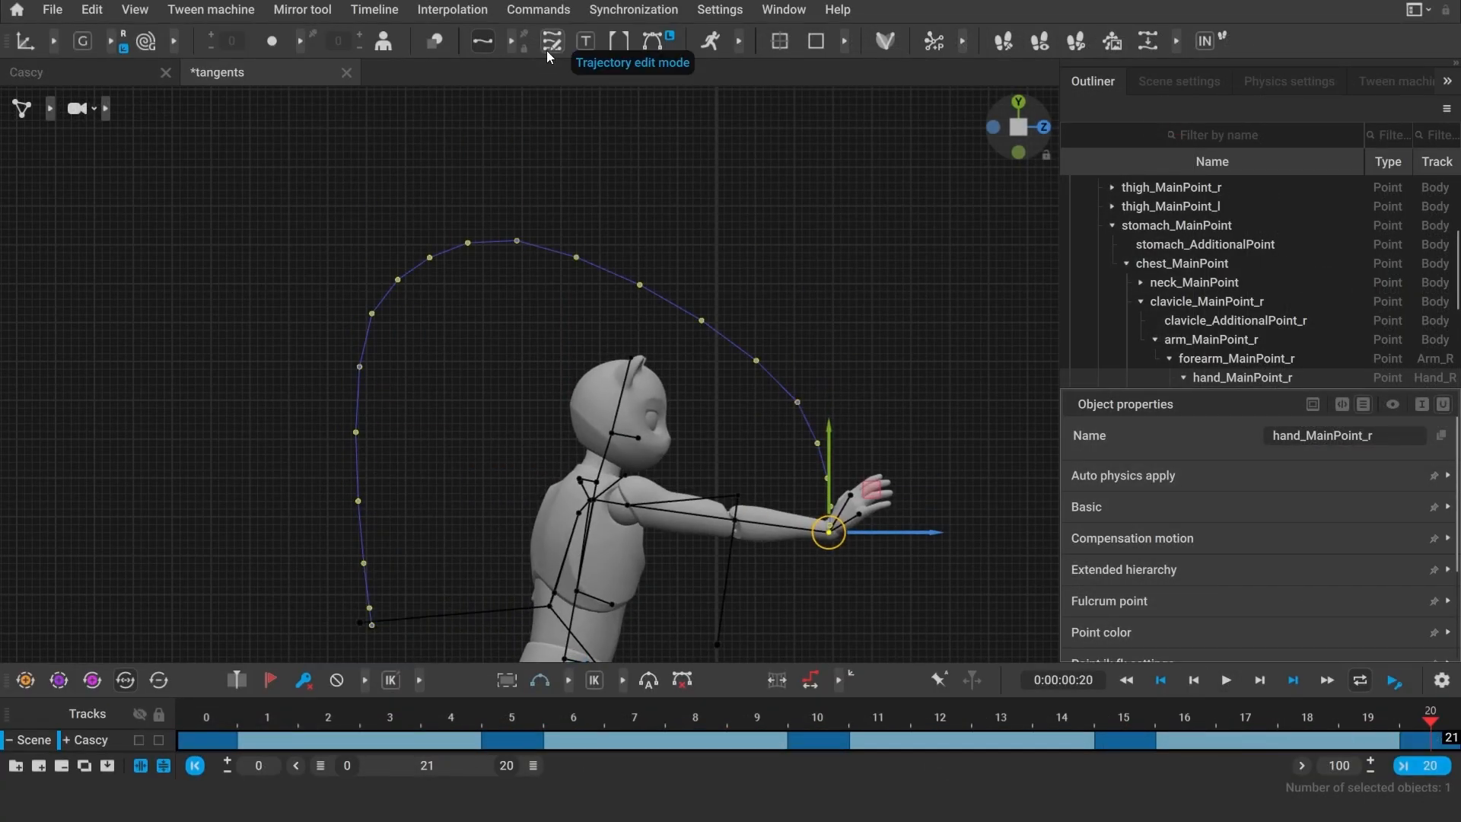
click(585, 40)
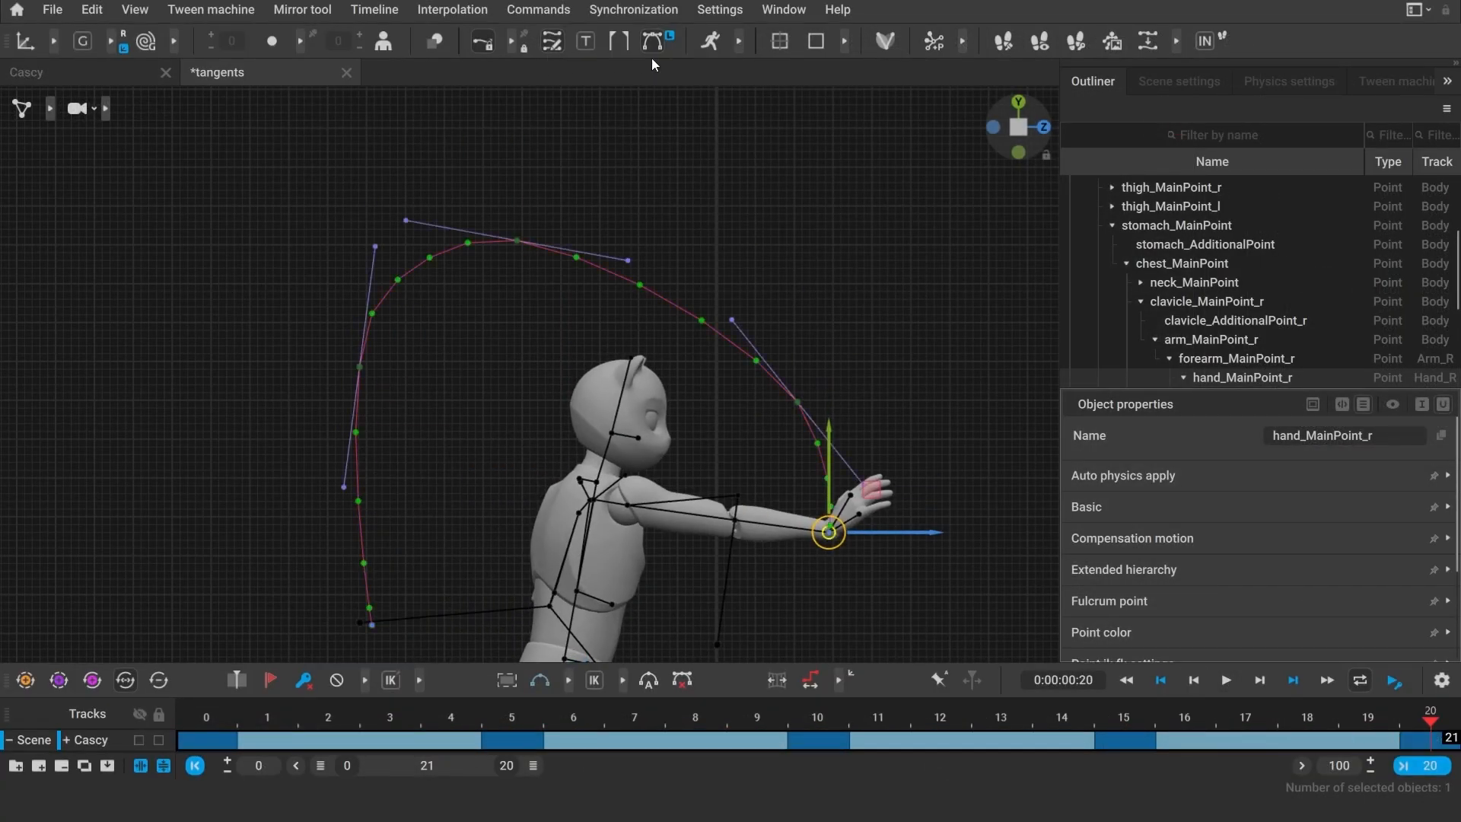
click(666, 40)
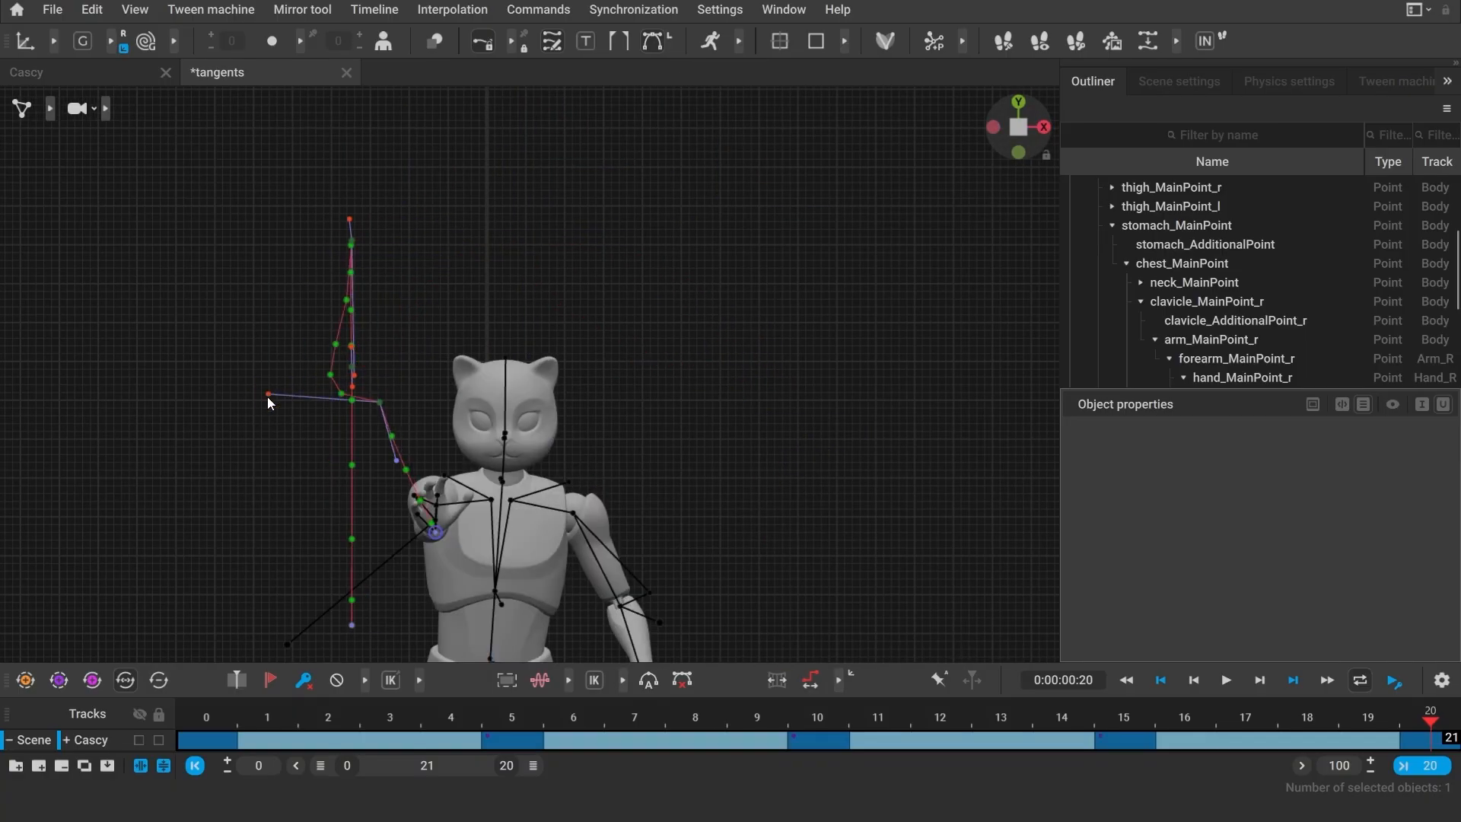
click(184, 739)
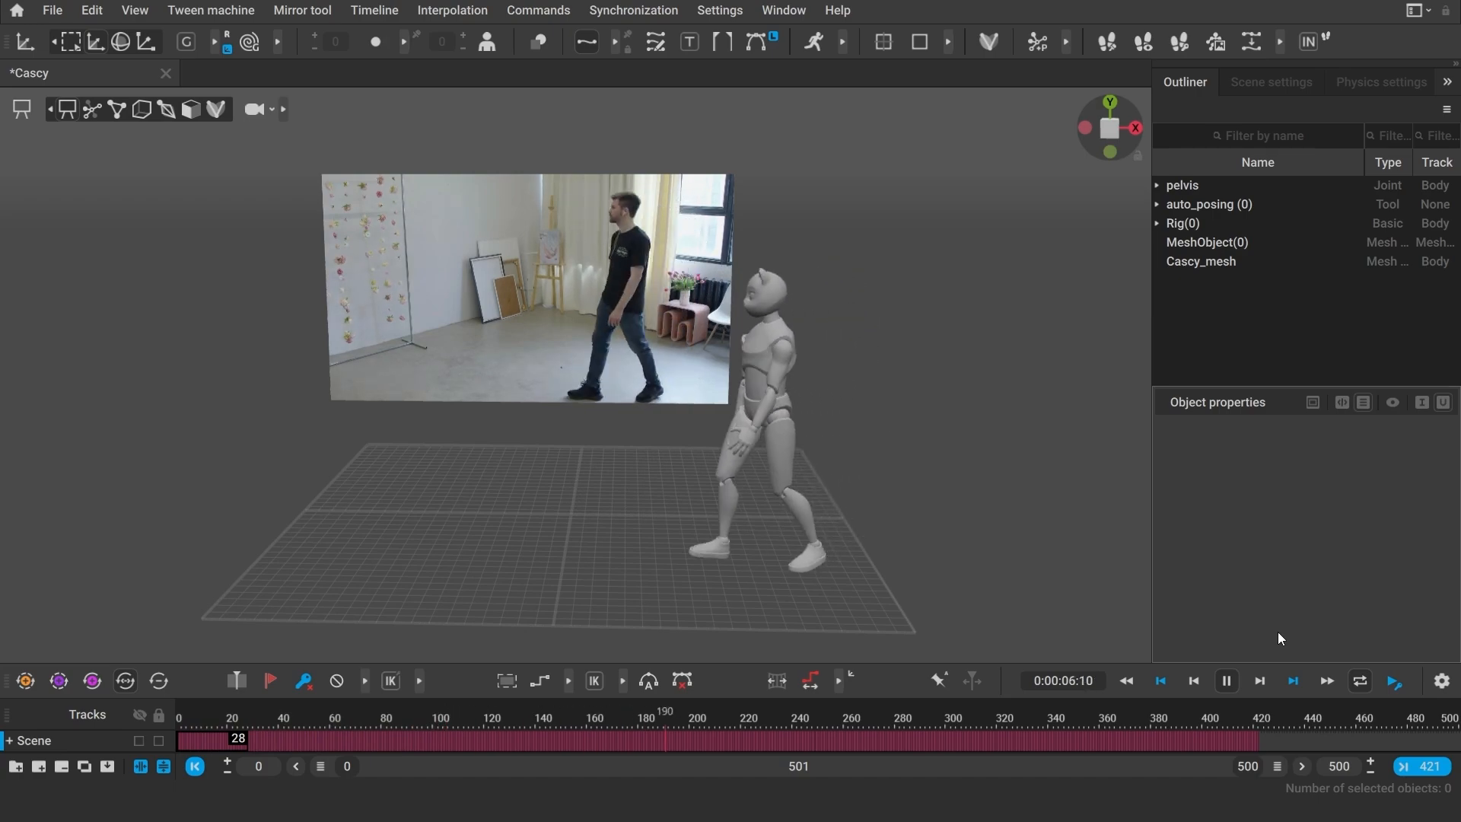
- Play and pause the Cascy video mocap alongside its walking-man reference footage
click(1226, 681)
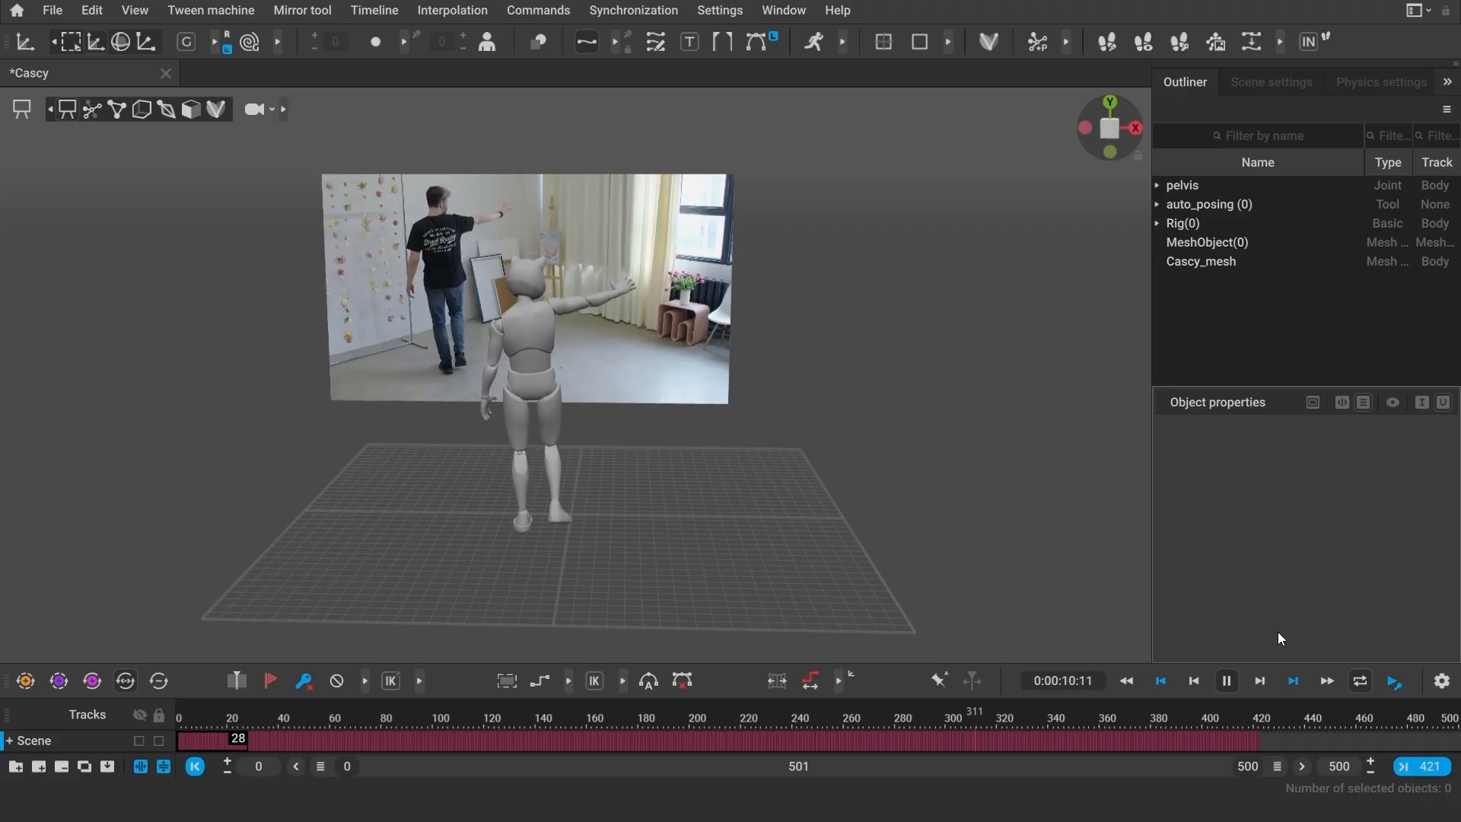
click(1224, 680)
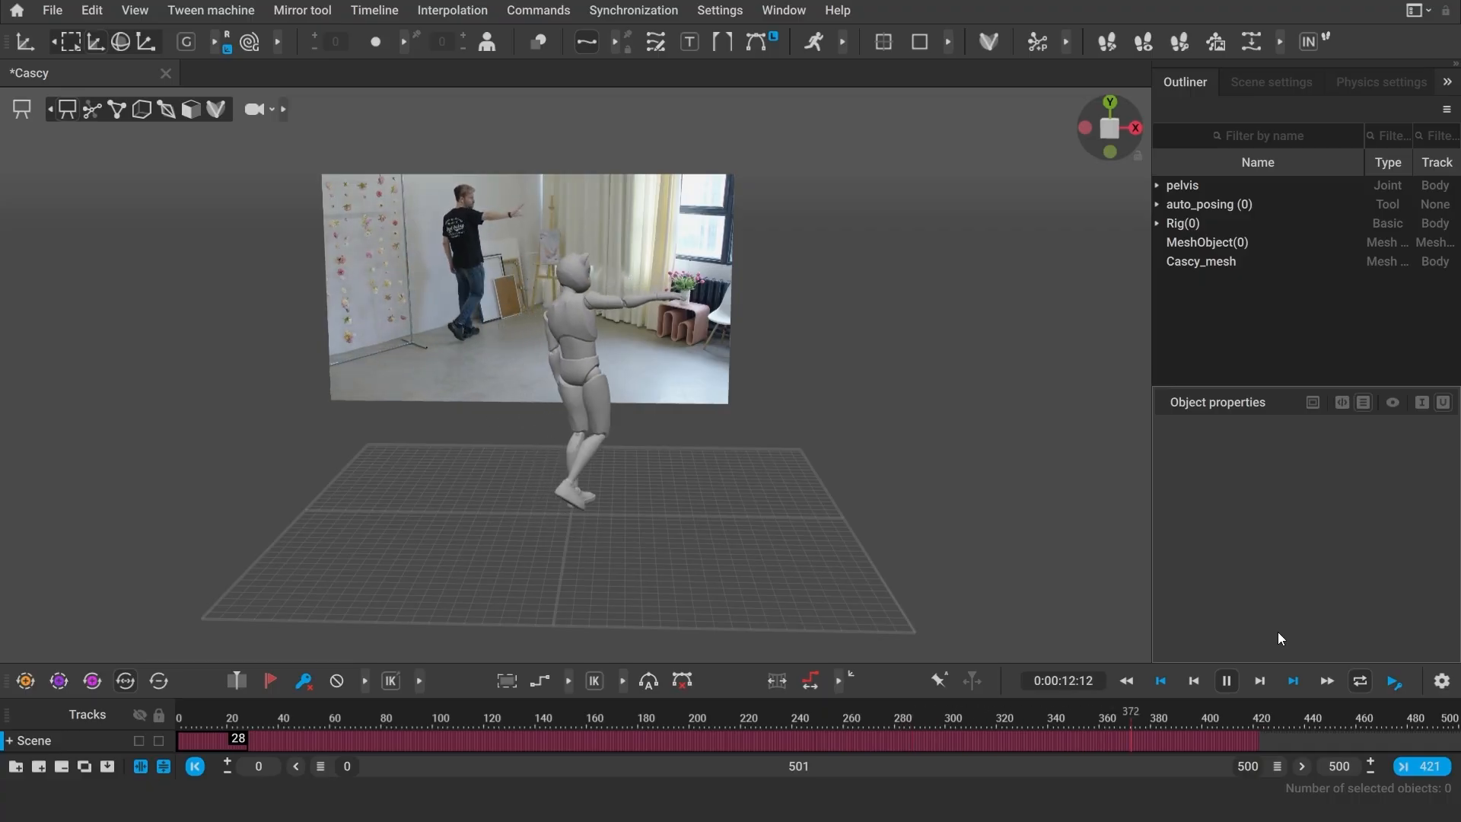
click(253, 74)
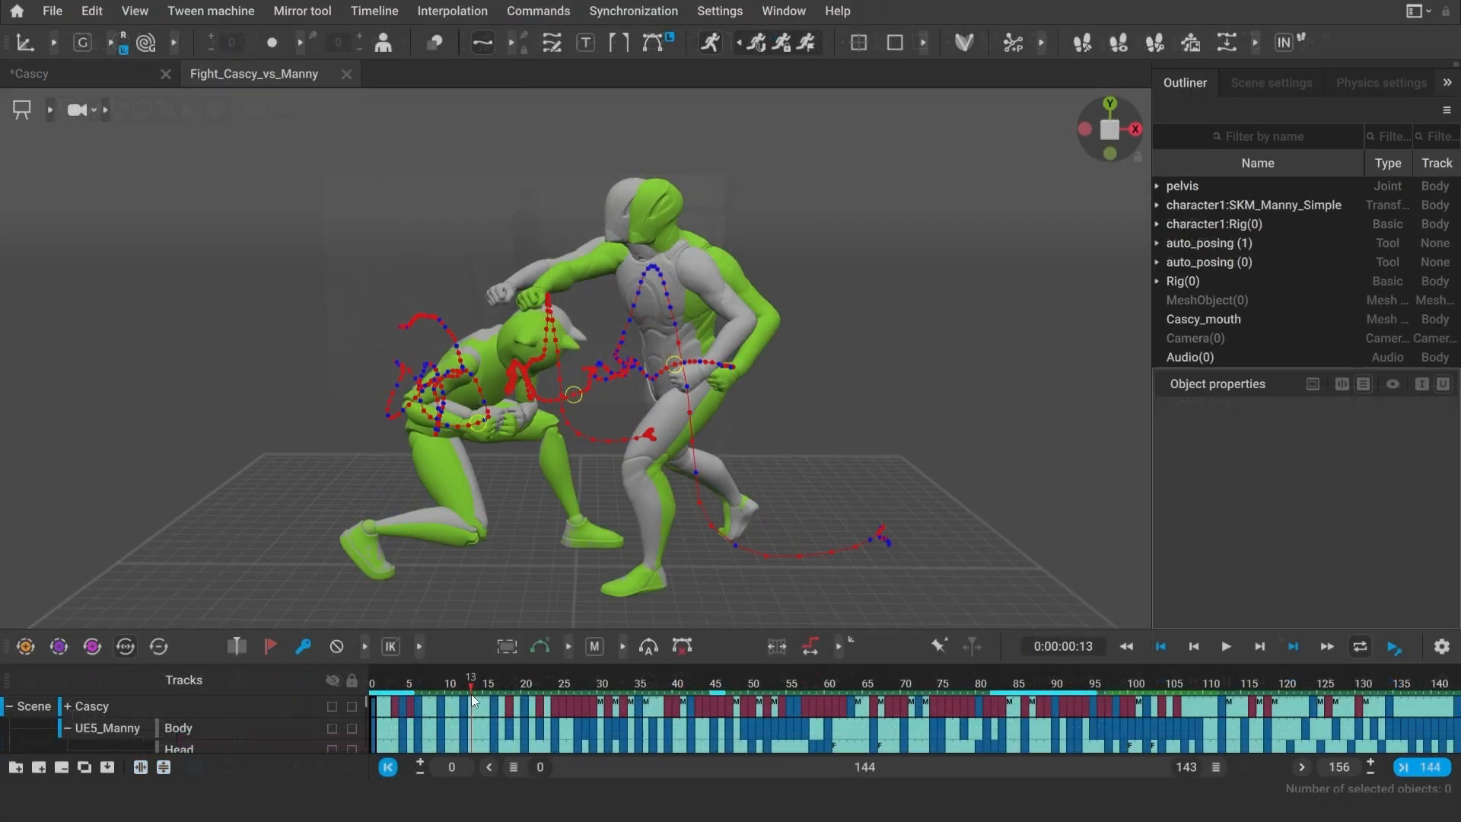
- Review the Cascy versus Manny autophysics fight at frames 13 and 43
click(699, 694)
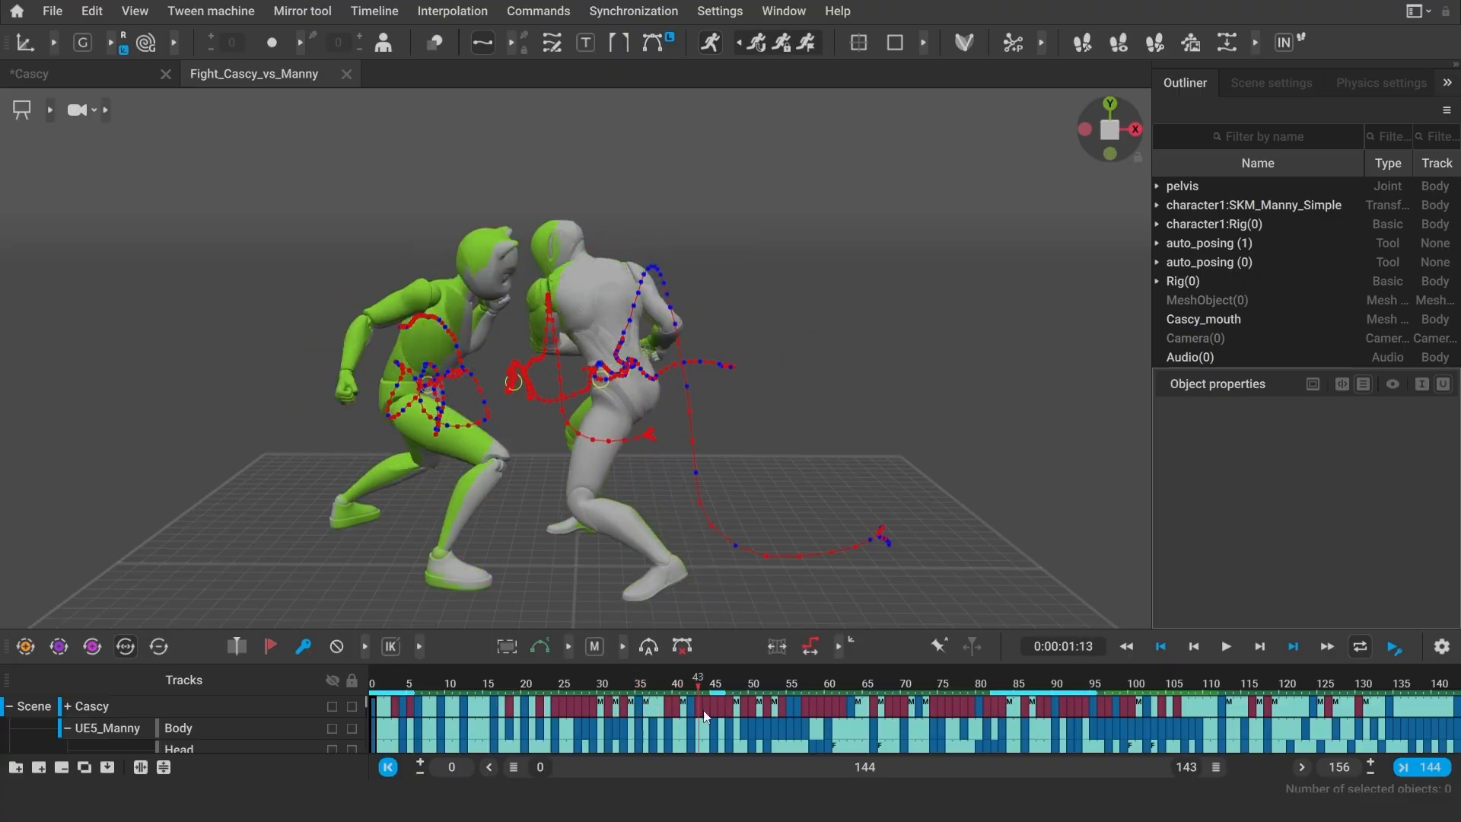
click(1224, 647)
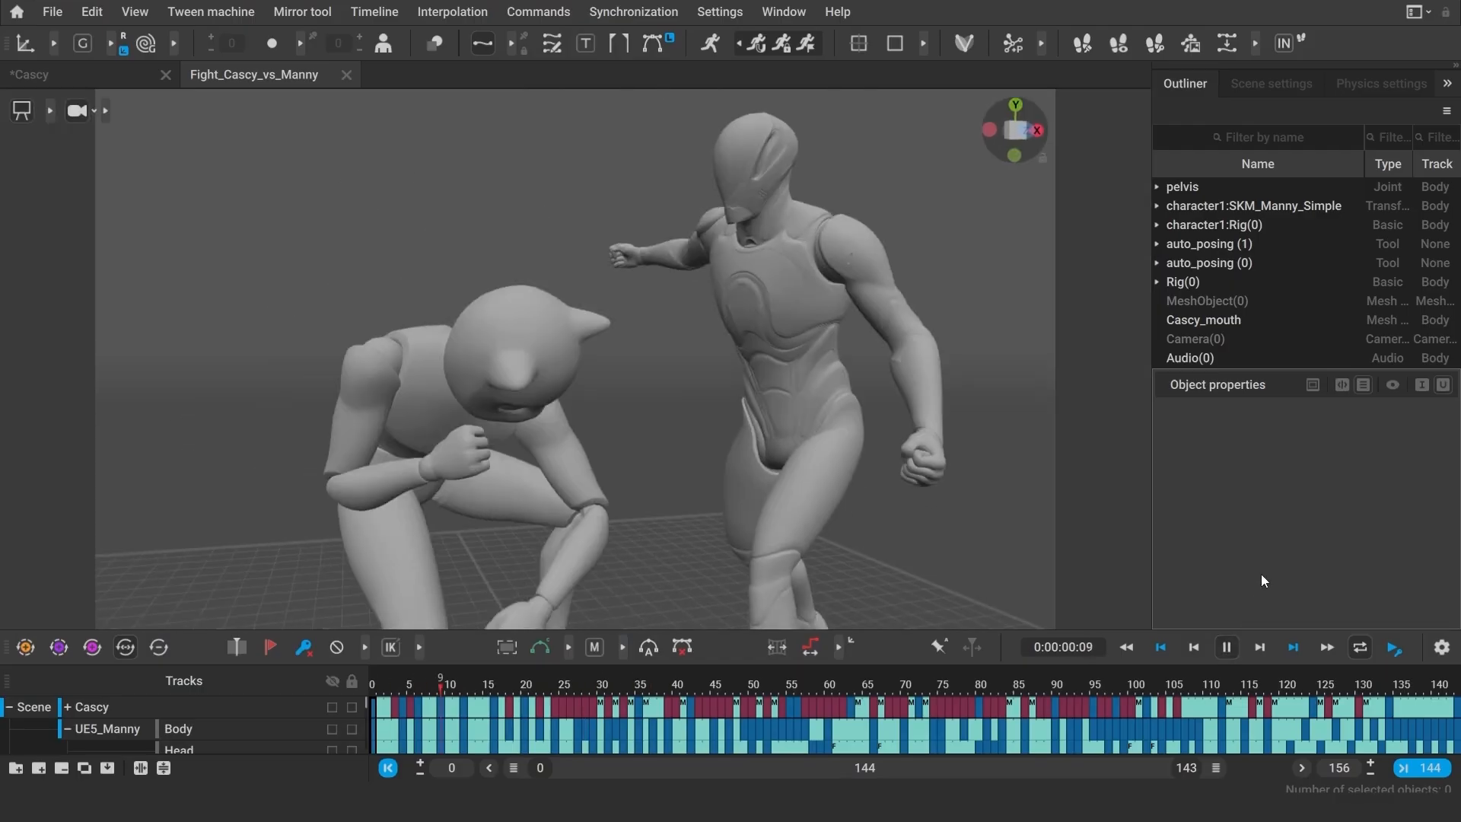